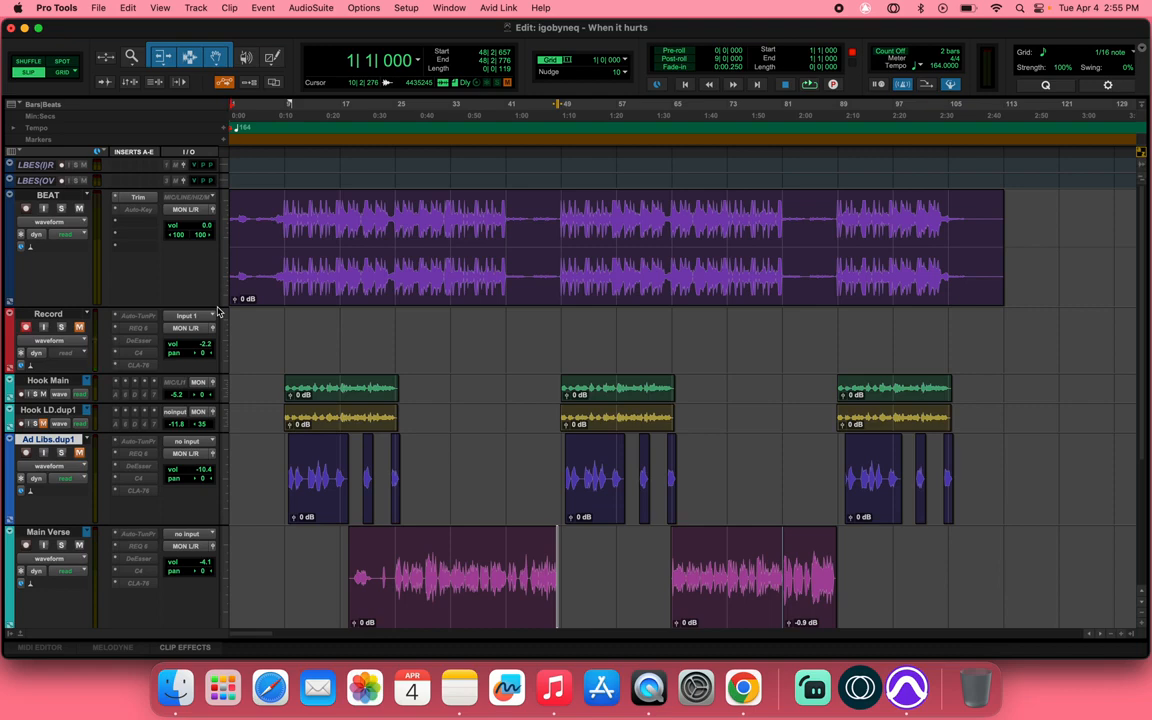
# - Switch to Chrome and bring up the DistroKit My Music page listing the released singles
pyautogui.scroll(-3)
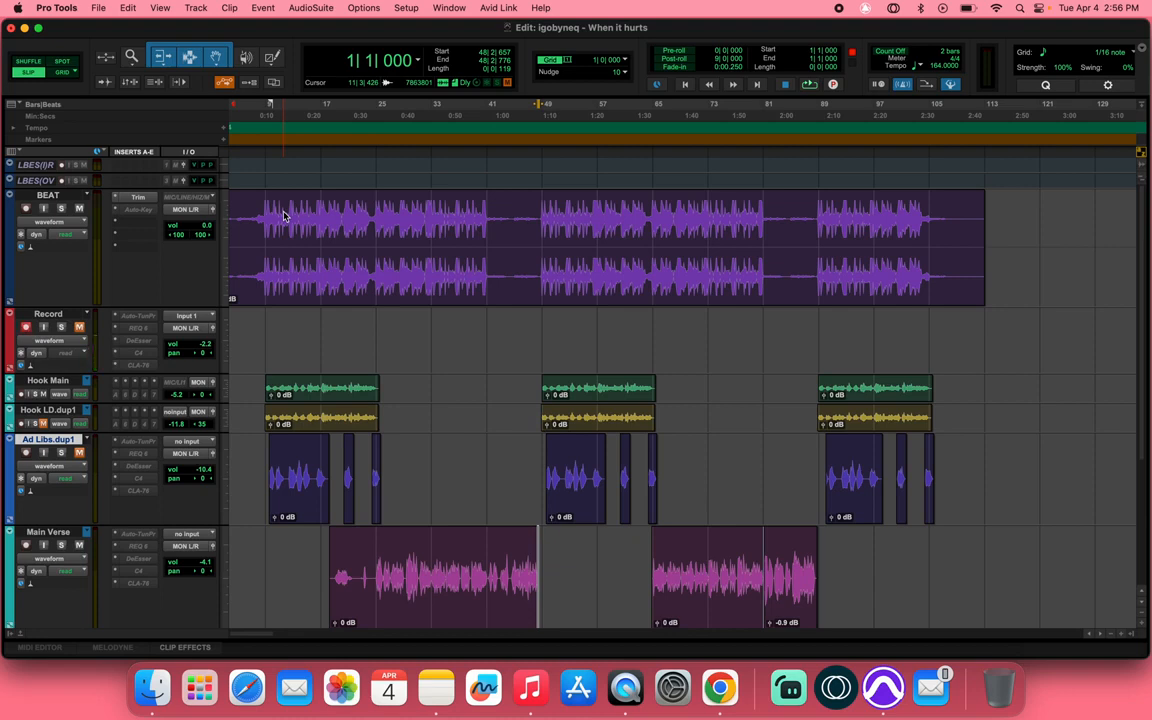
pyautogui.click(716, 688)
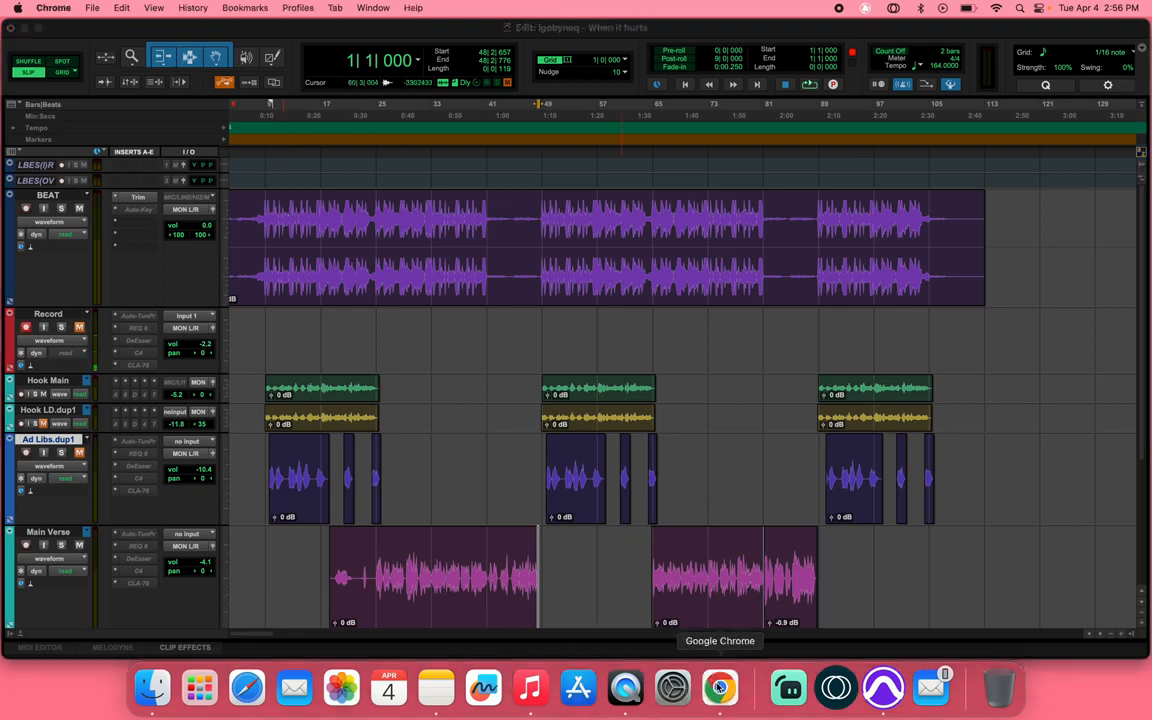
pyautogui.click(716, 688)
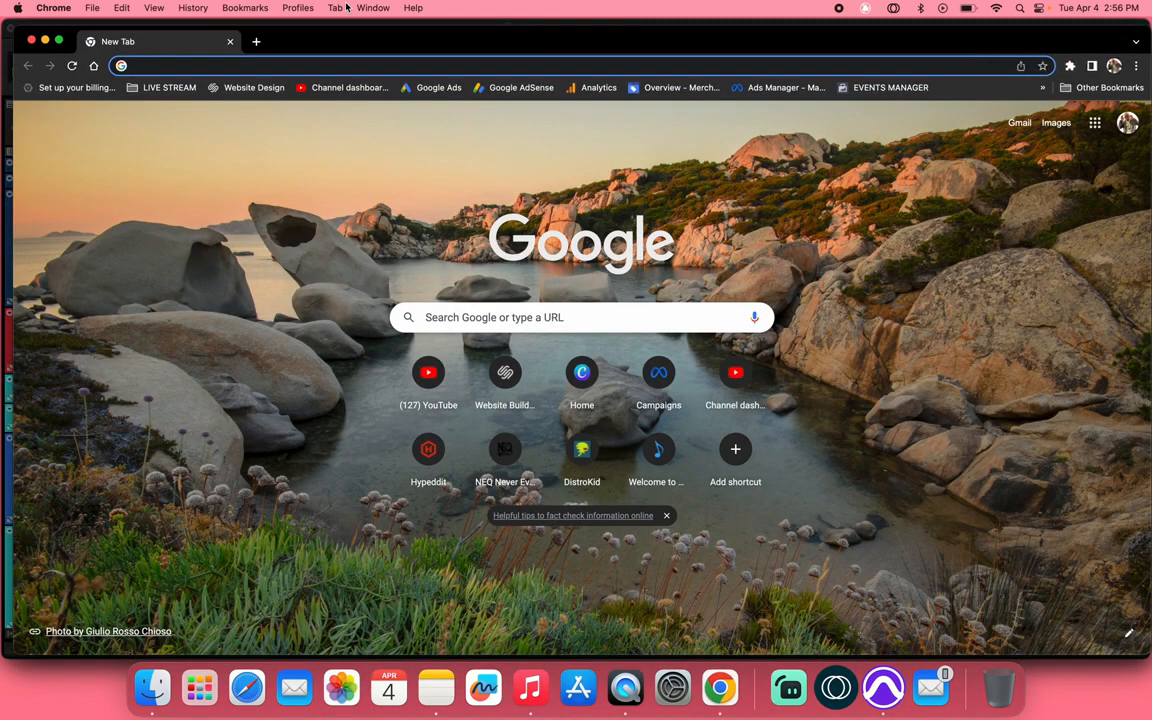
pyautogui.click(580, 448)
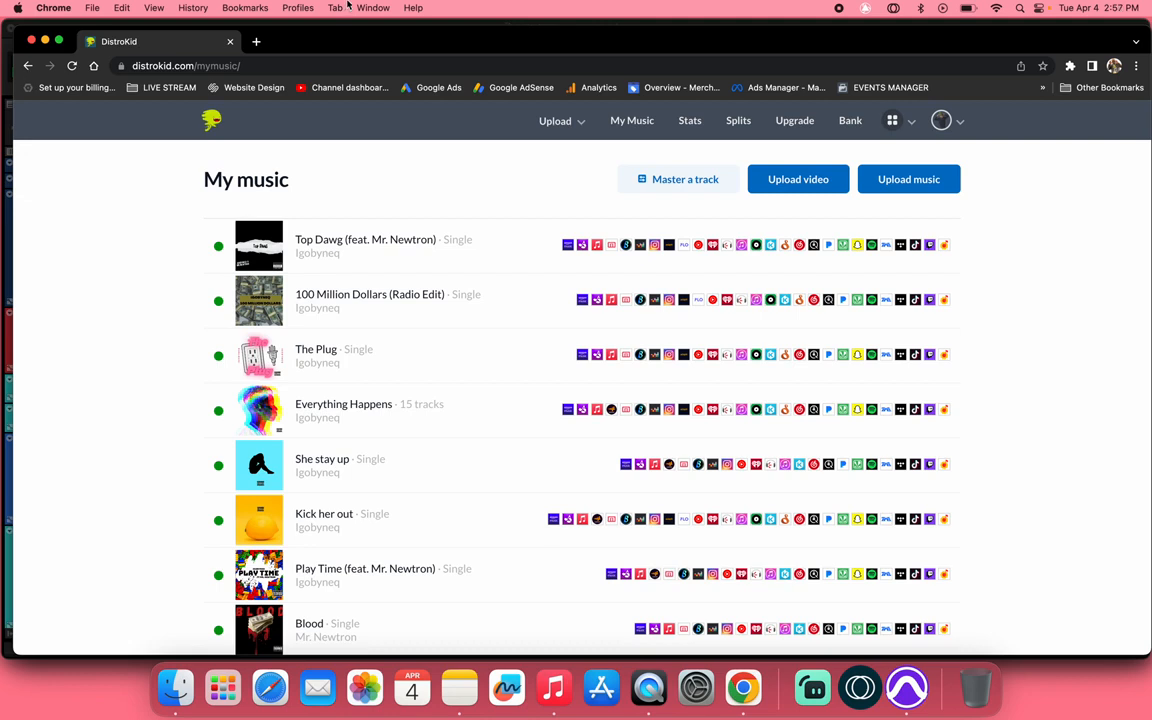
# - Start a new browser tab with soundexchange.com entered as the address
pyautogui.click(258, 42)
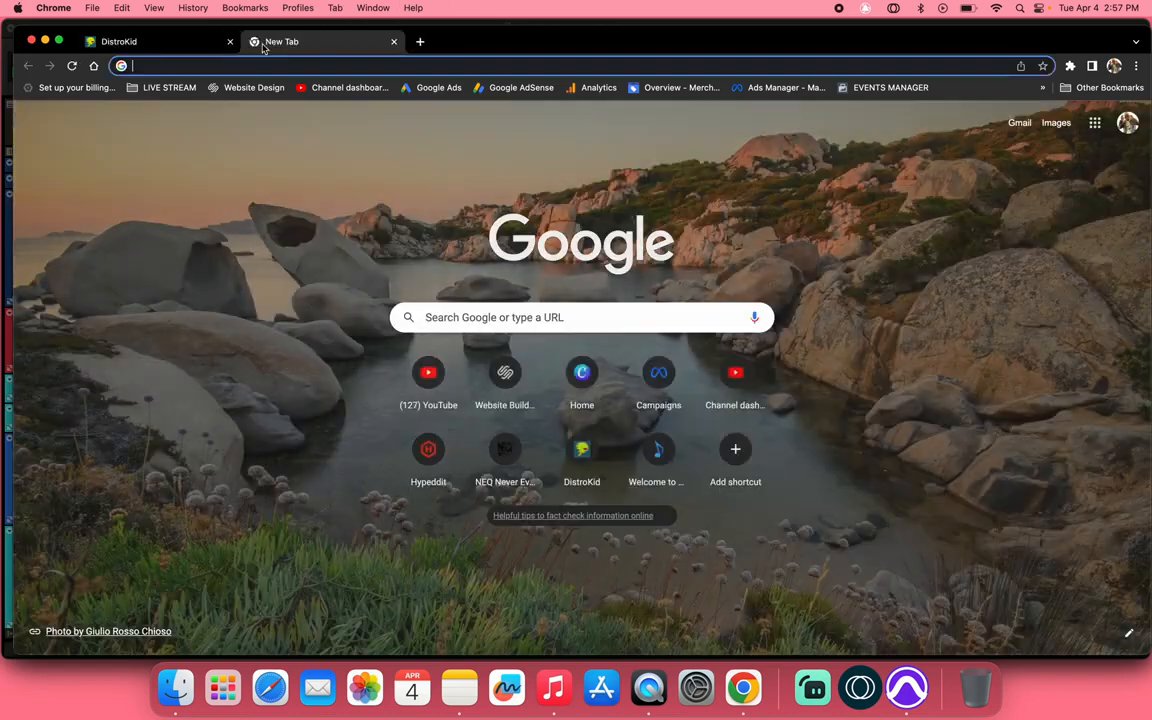
pyautogui.write('soundexchange.com')
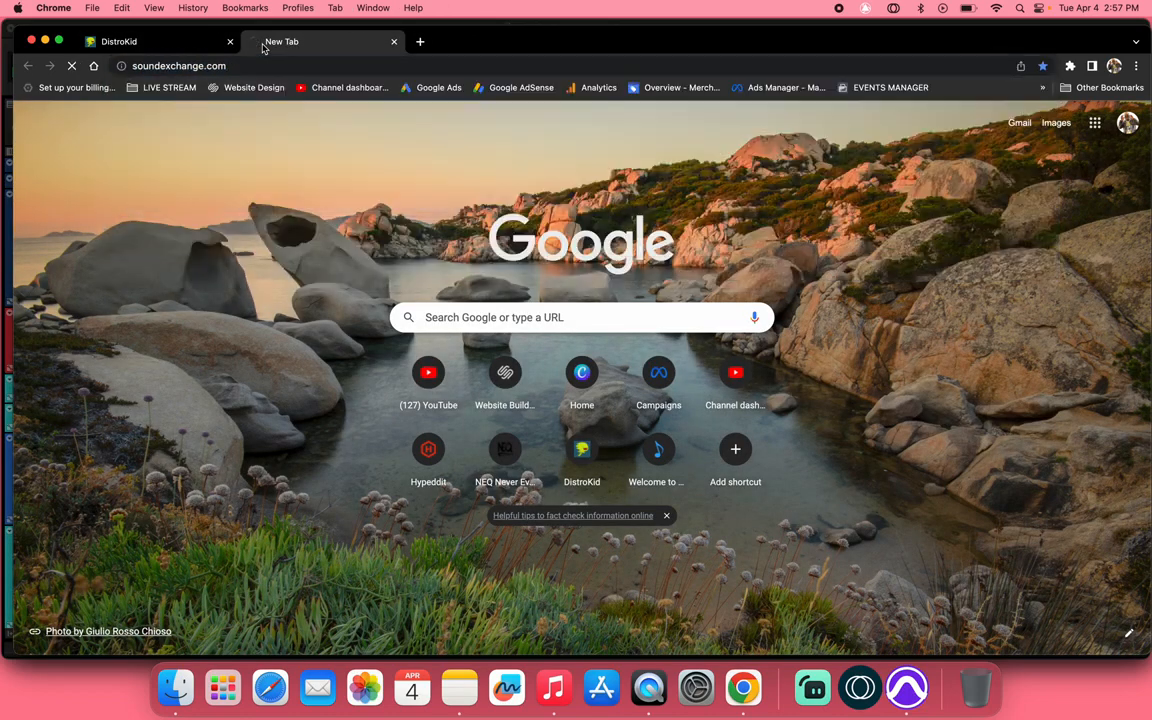